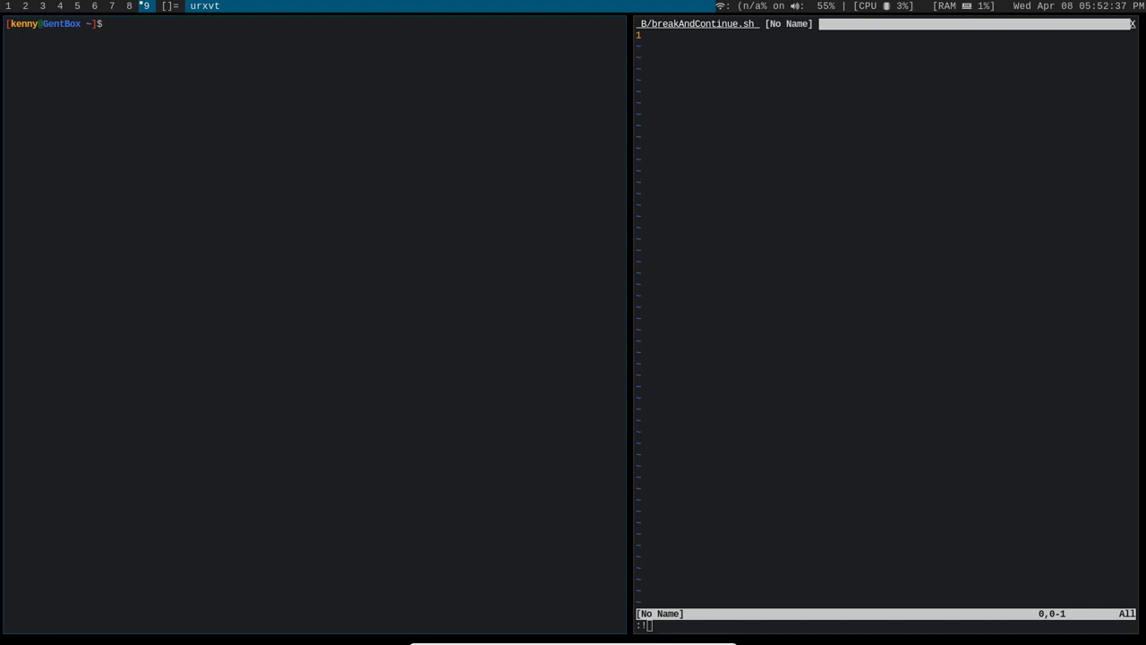
Step: Begin entering the ifconfig shell command on Vim's command line
type("ifconfig")
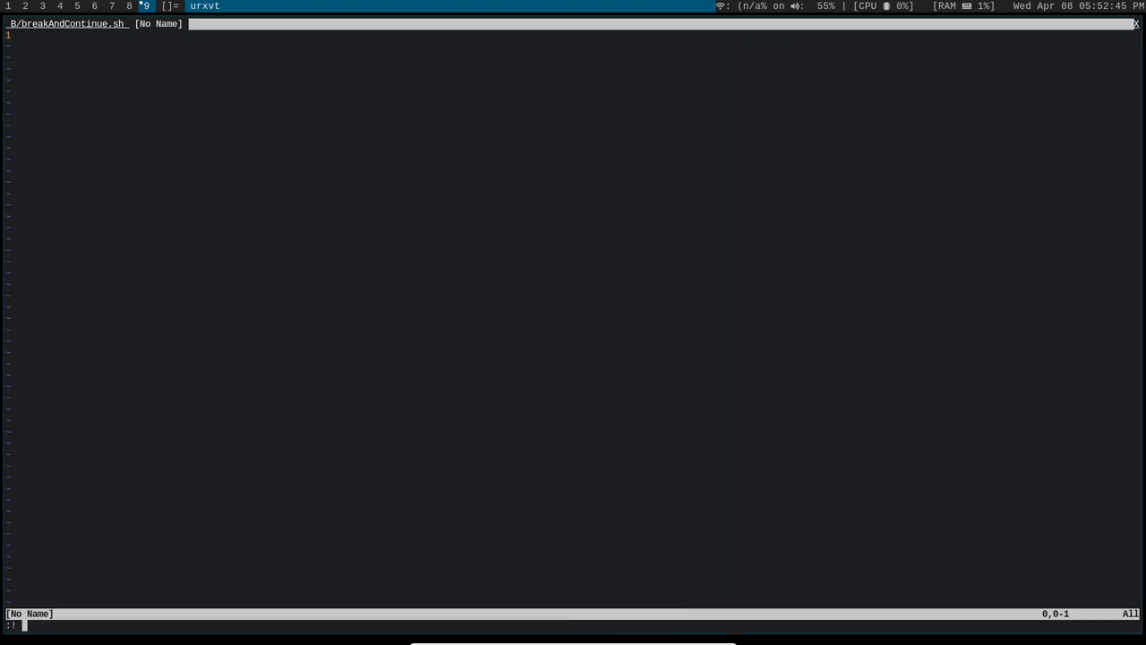
Step: Run :!ifconfig twice to list the network interfaces, then start it a third time
type("ifconfig")
type("!!")
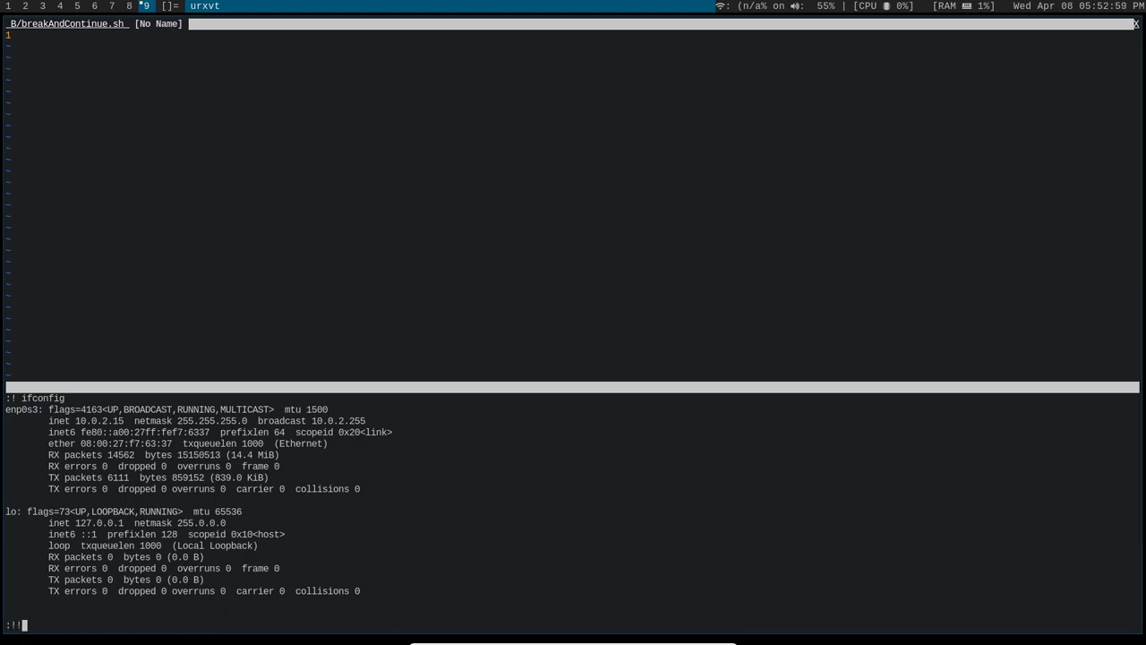
key("Return")
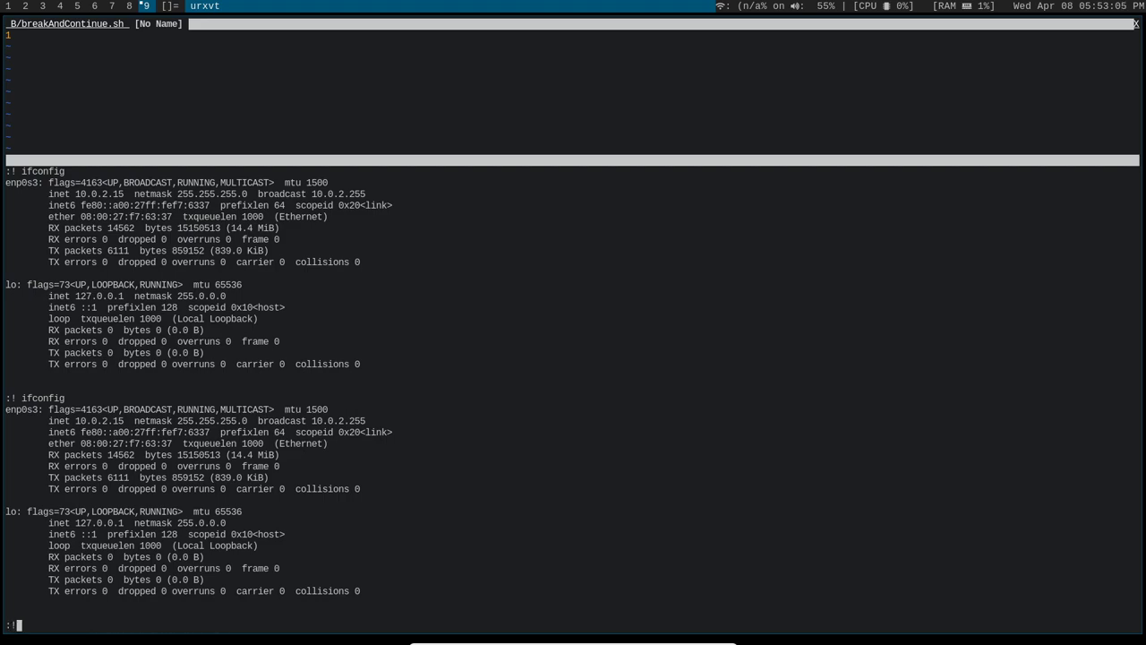
type("ifconfig")
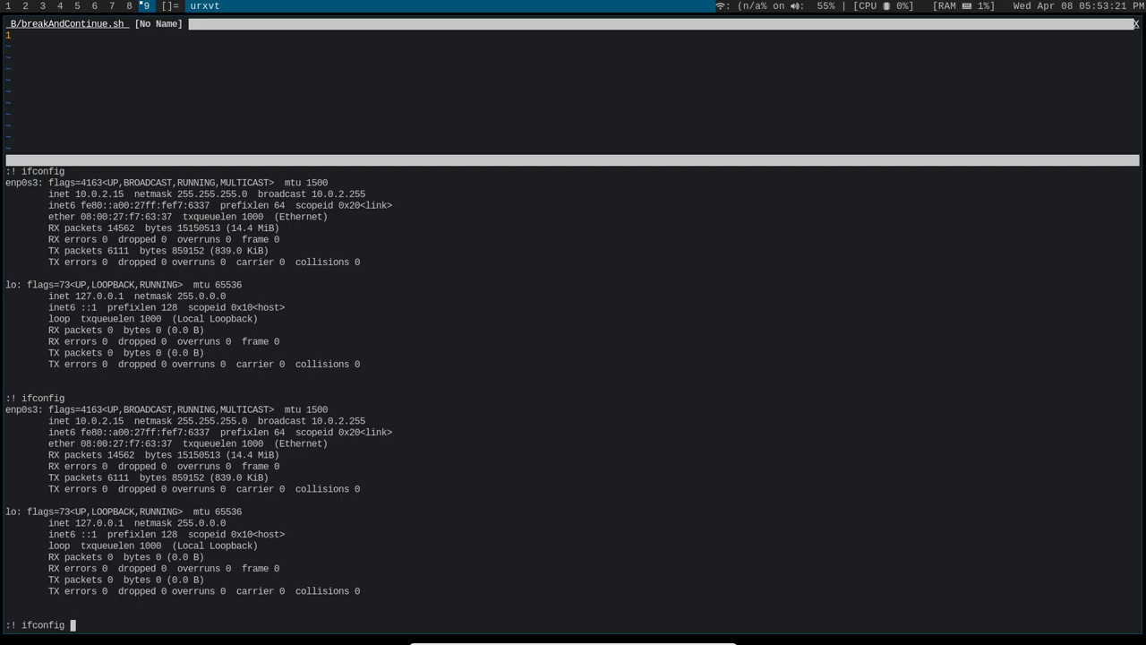
Step: Pipe ifconfig through grep inet to show only the inet address lines
type("| inet")
type("!! >>")
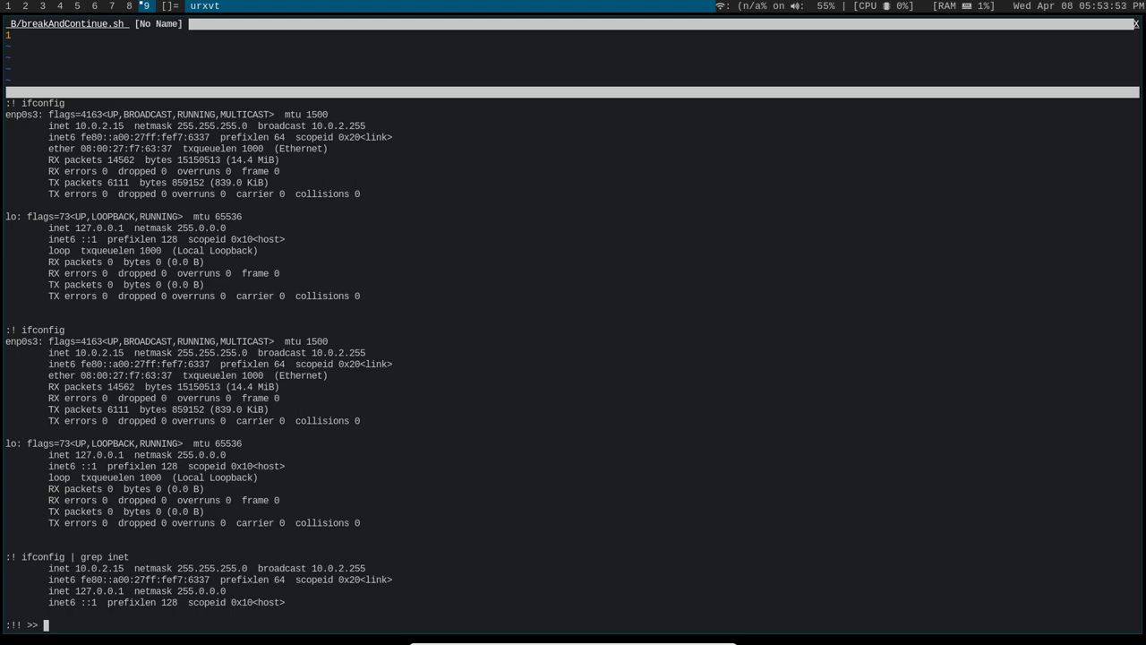
Step: Redirect the inet lines into somefile.txt, view it in a new tab, and start :tabp
type("somefile")
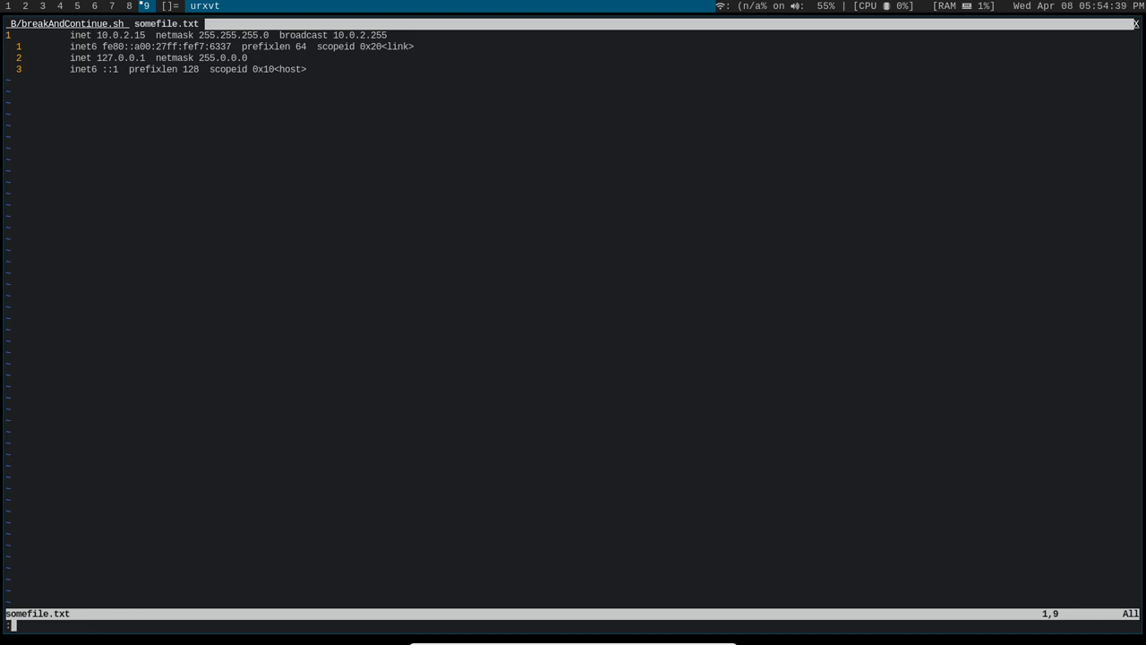
type("tabp")
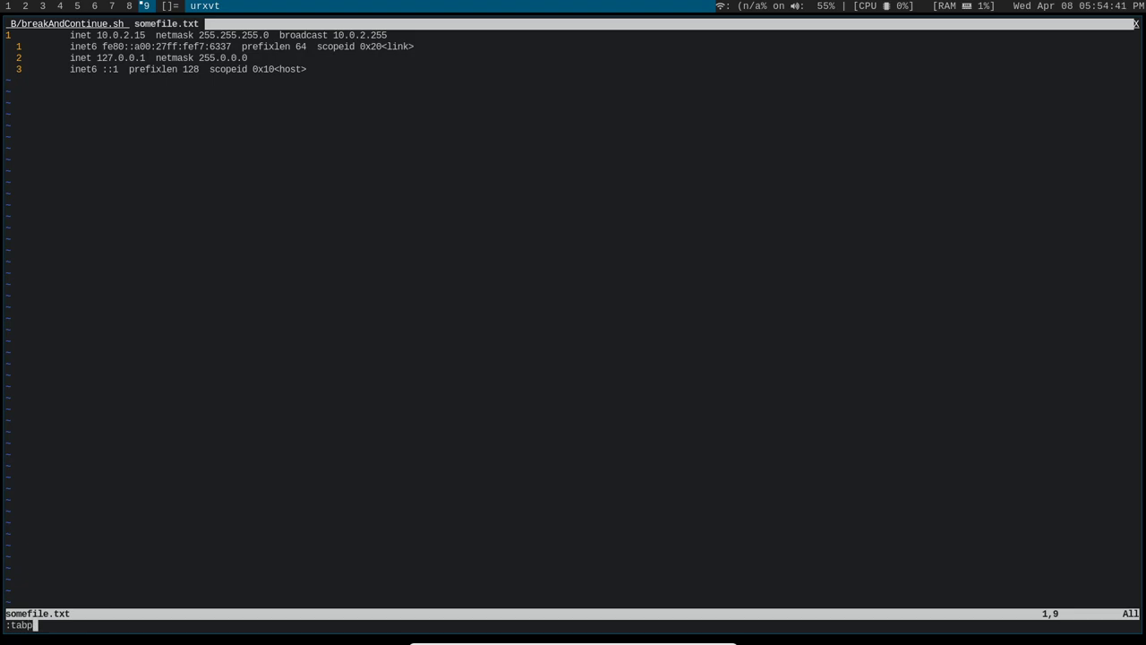